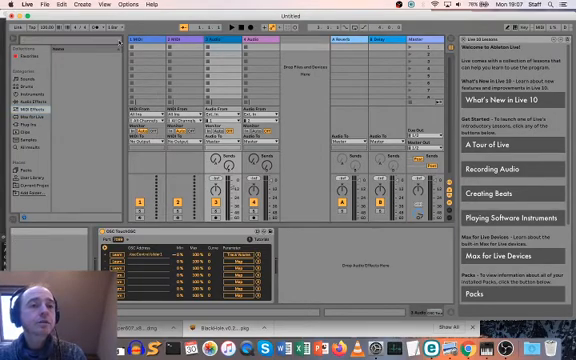
Show the Audio Effects category in the browser and select Looper
click(18, 102)
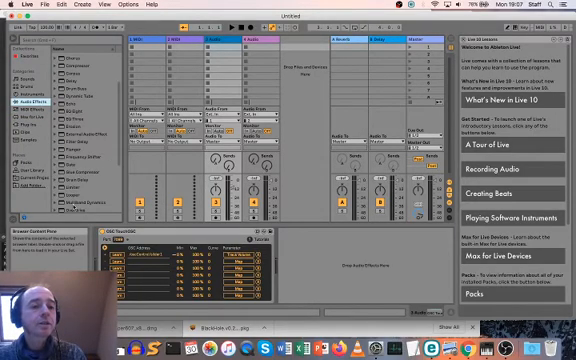
click(75, 192)
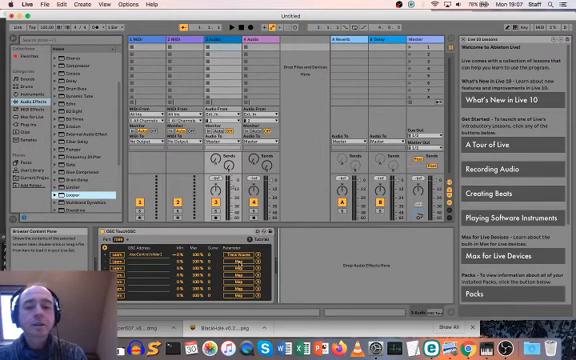